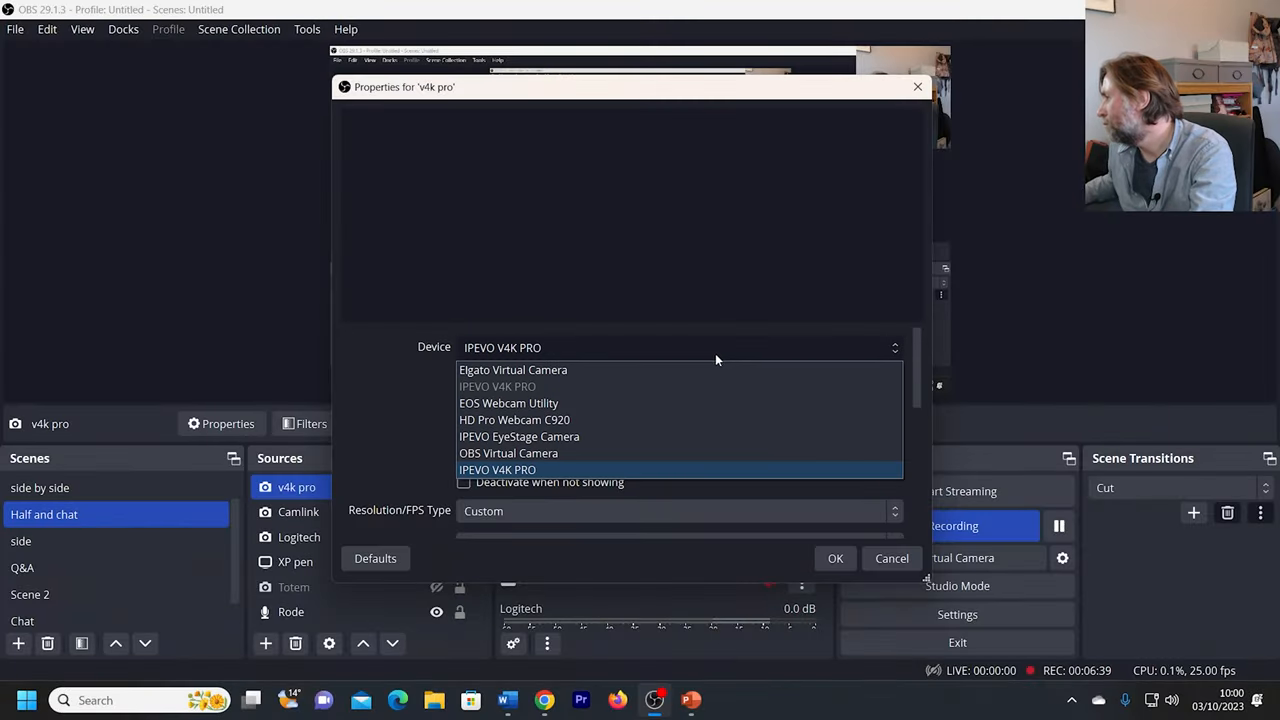
Show the list of camera devices available to the v4k pro webcam source
click(512, 369)
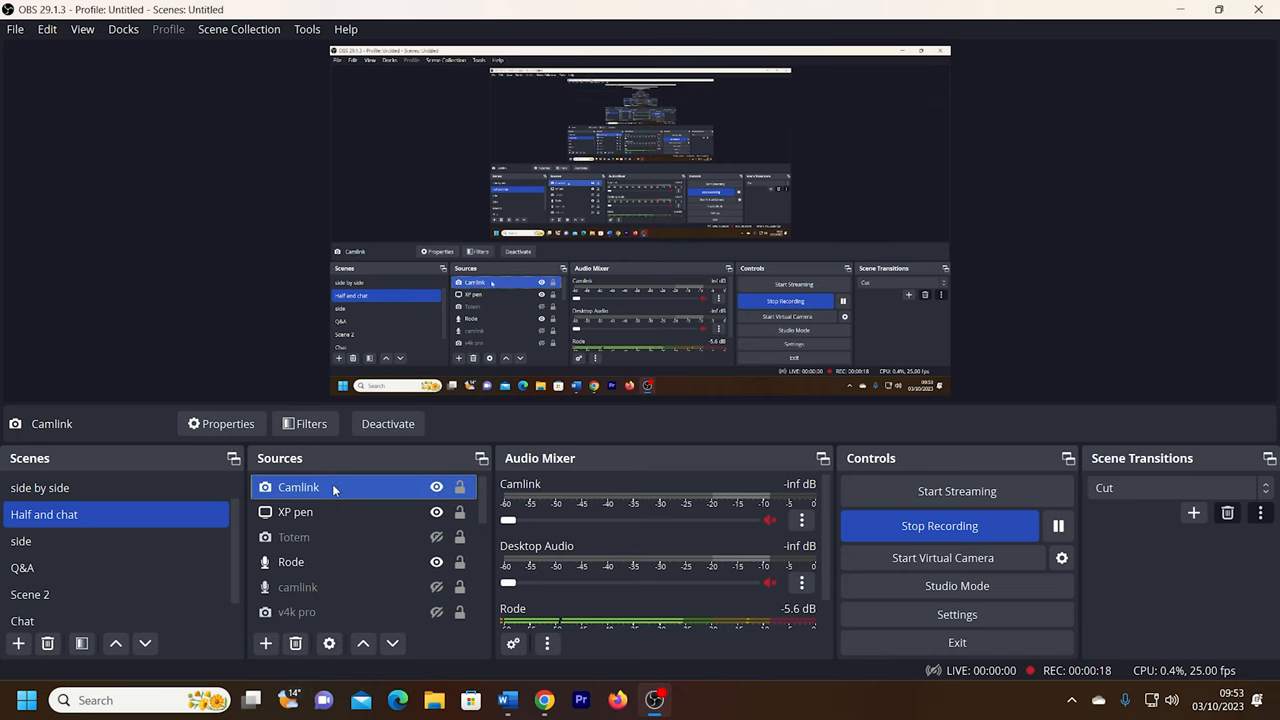
Select the Rode source to confirm its device is set to Default
click(291, 561)
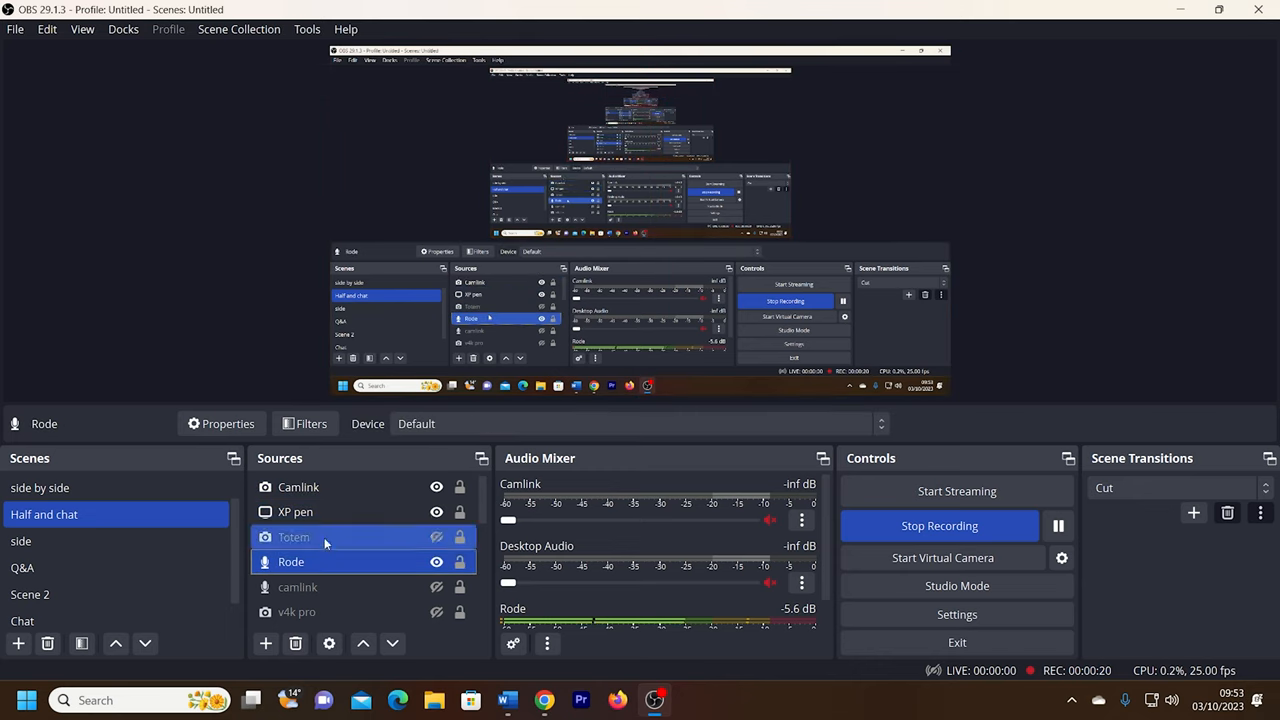